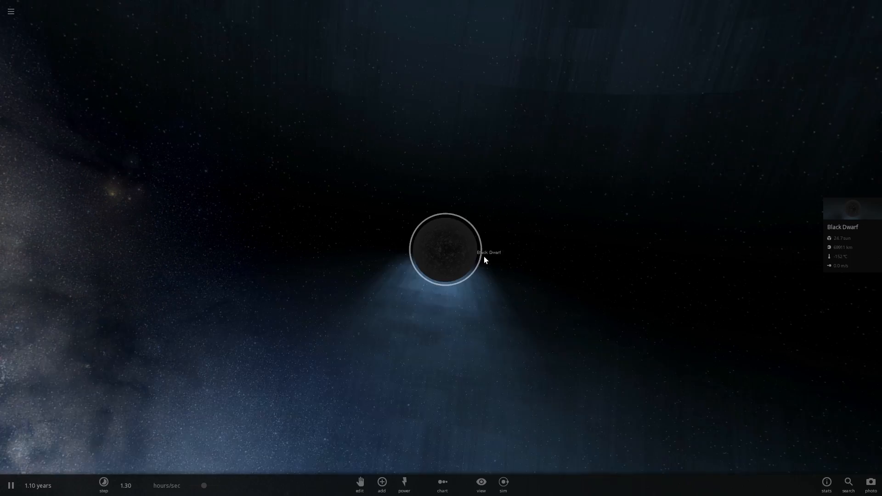
- Start a new empty simulation from the main menu, replacing the Black Dwarf scene
scroll("up", 3)
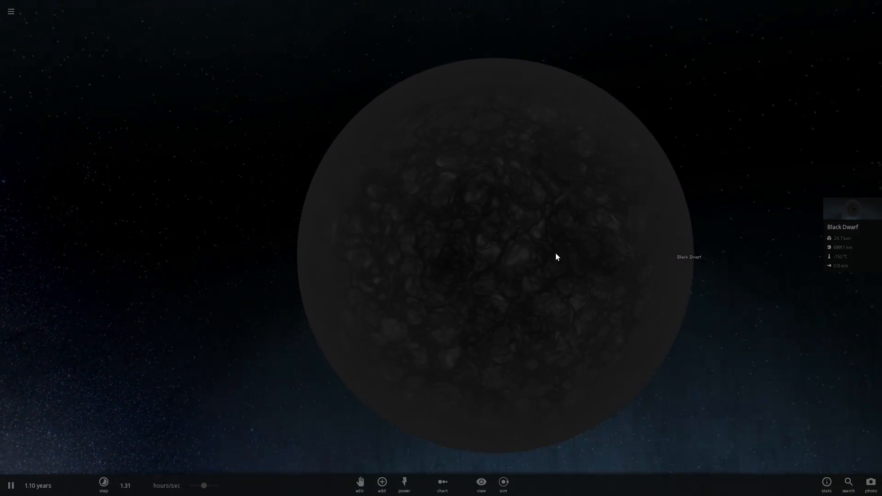
scroll("down", 3)
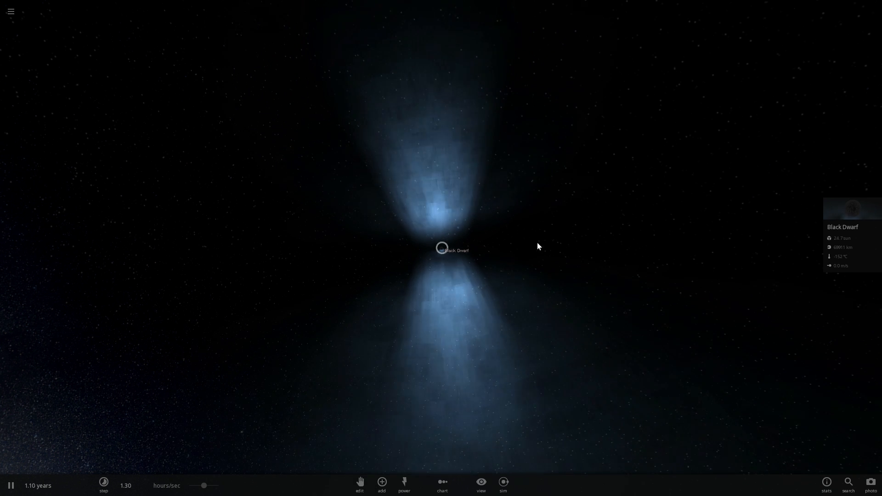
left_click(11, 11)
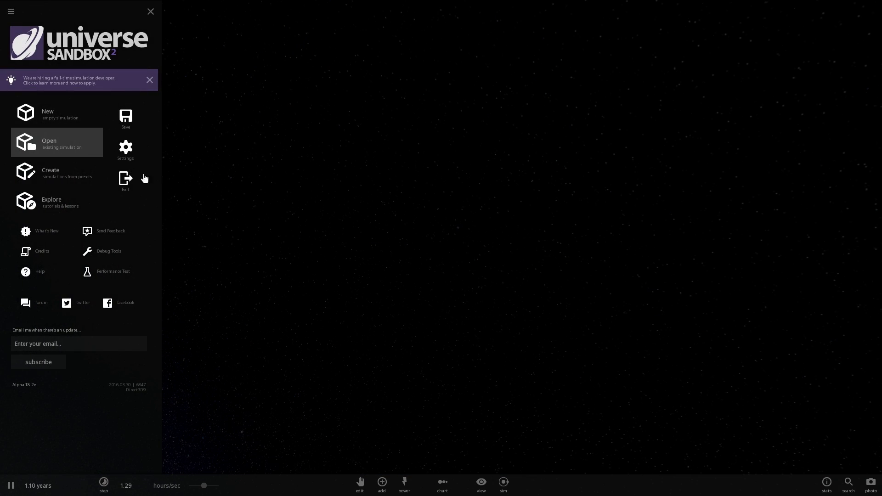
left_click(382, 485)
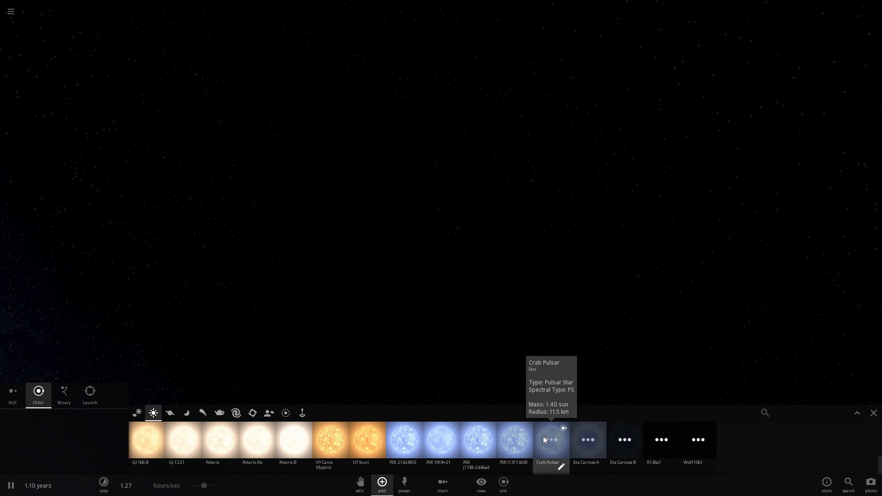
mouse_move(637, 429)
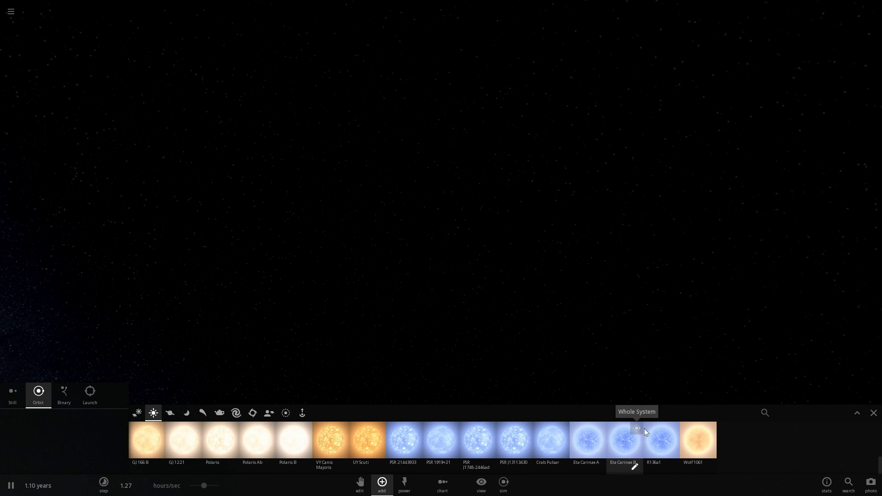
mouse_move(547, 441)
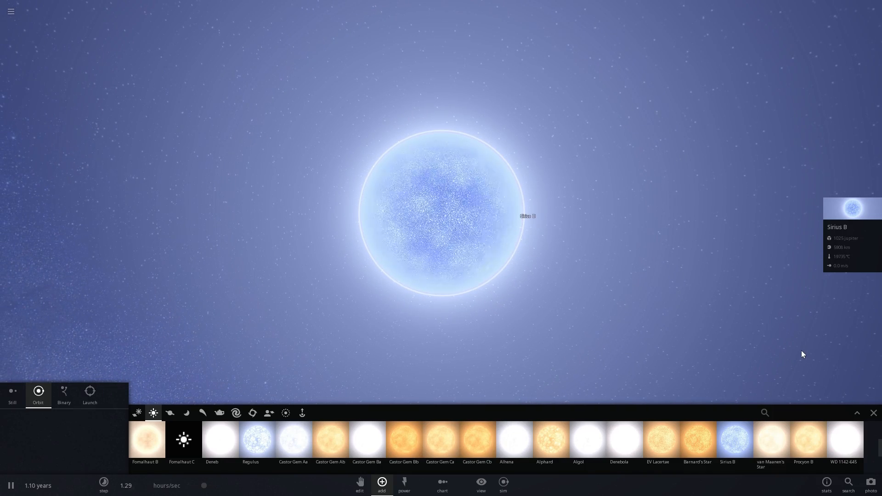
mouse_move(606, 143)
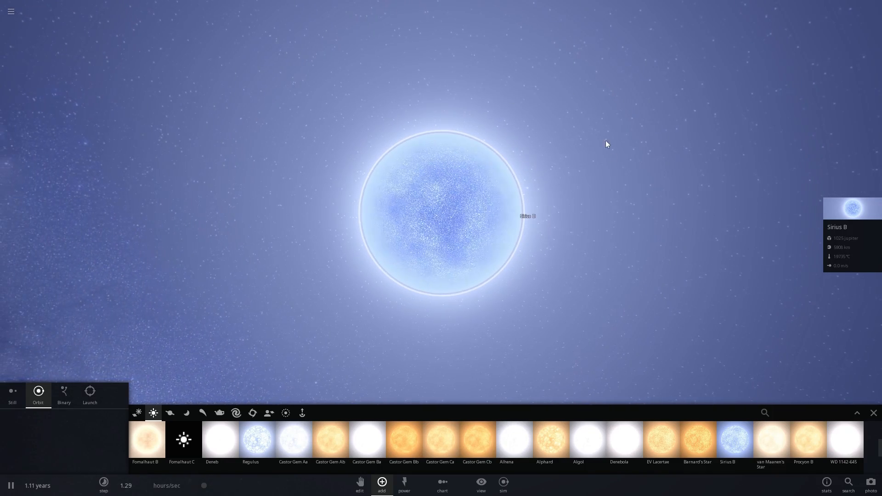
mouse_move(838, 208)
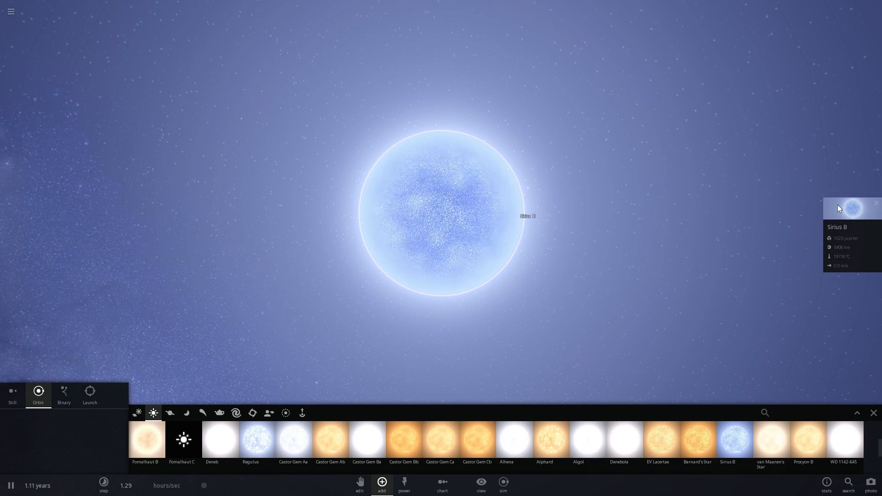
- Show Sirius B's detailed properties, browsing the planet and star presets along the way
left_click(852, 208)
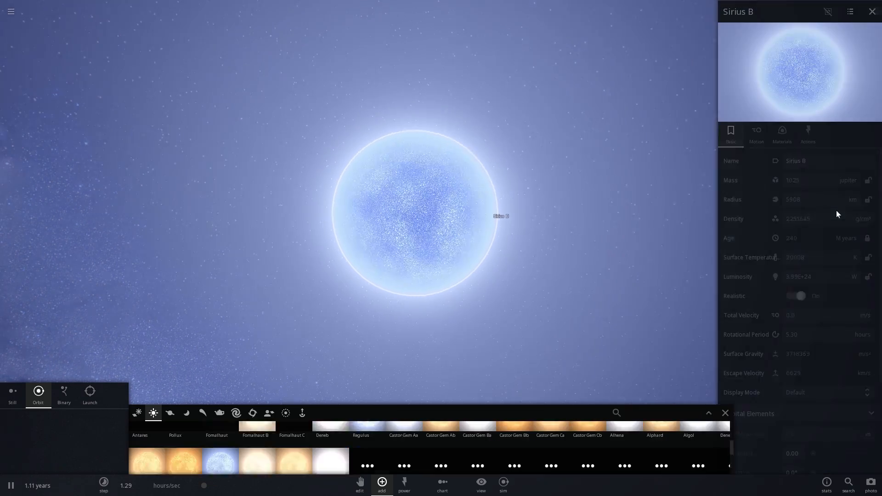
left_click(169, 413)
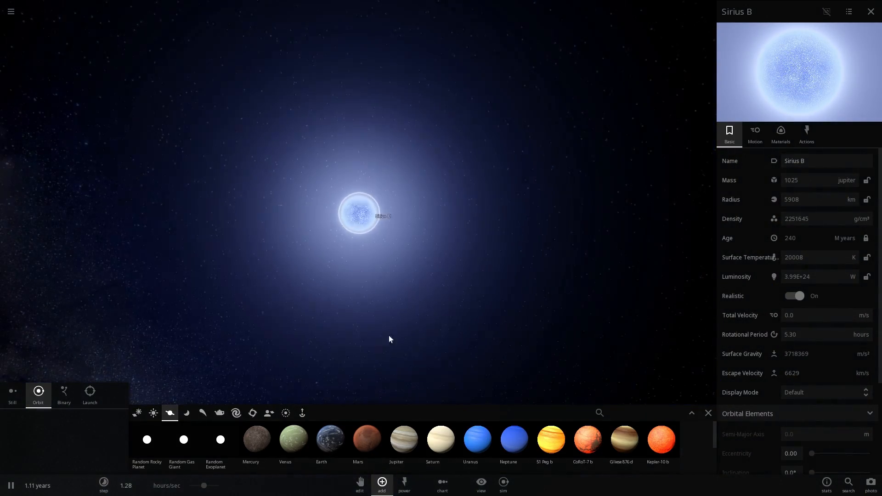
mouse_move(153, 413)
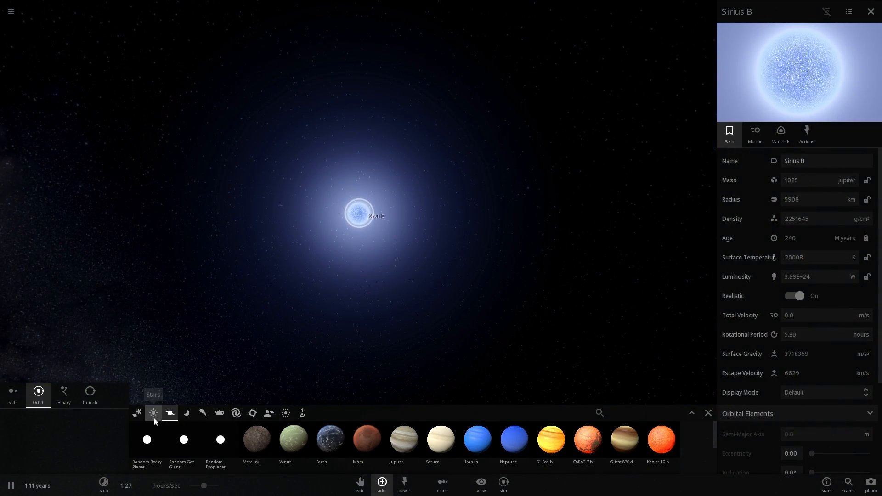
left_click(152, 413)
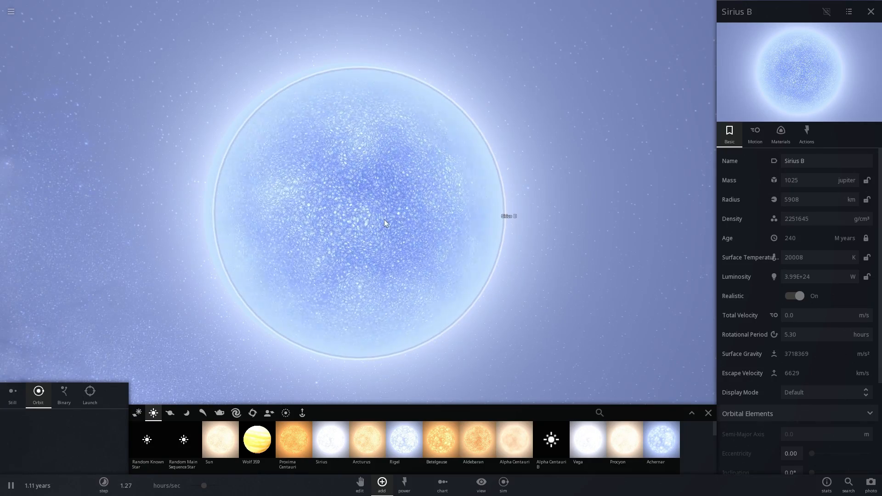
mouse_move(774, 180)
type("19808")
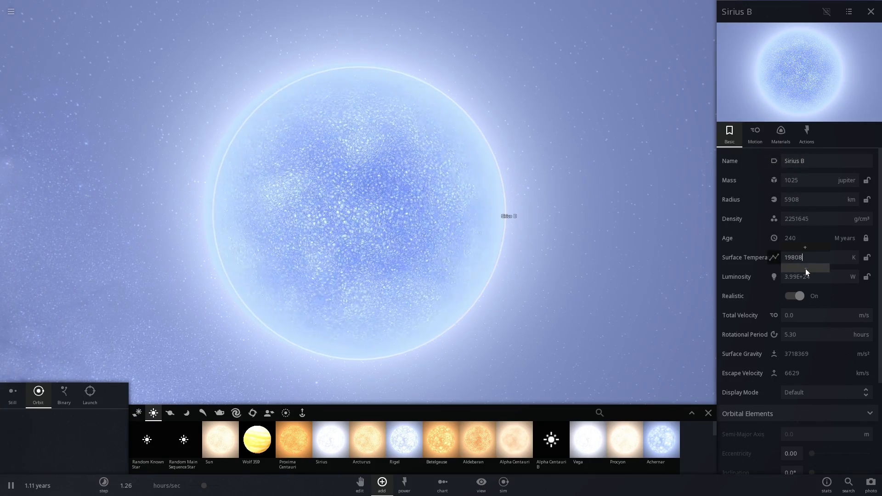
- Lower Sirius B's surface temperature step by step through 600 and 435 K down to 366 K
left_click(795, 296)
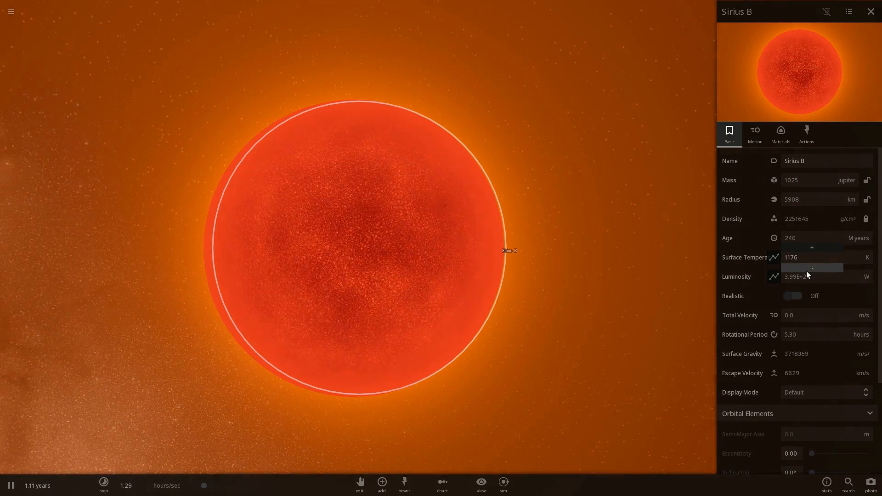
left_click(812, 267)
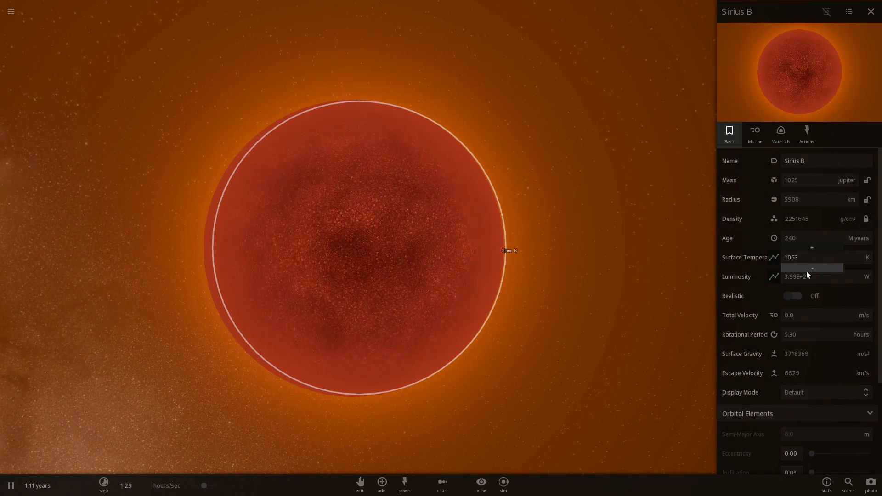
left_click(812, 268)
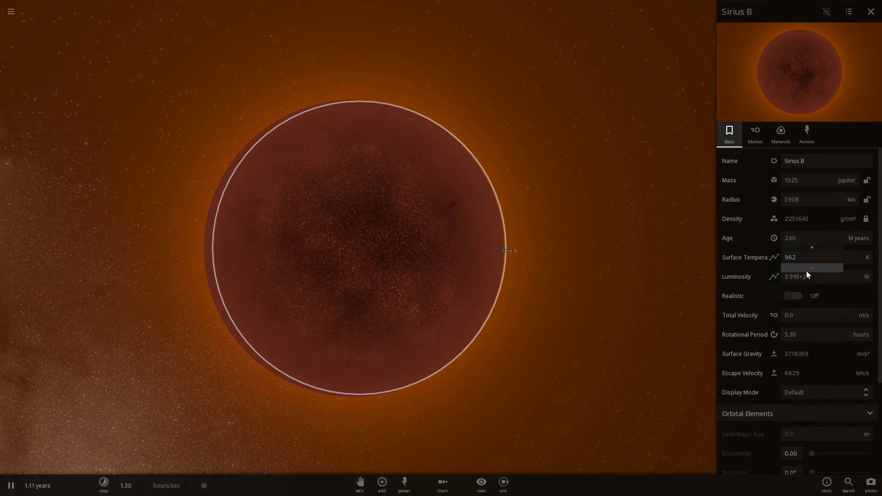
left_click(812, 268)
type("750")
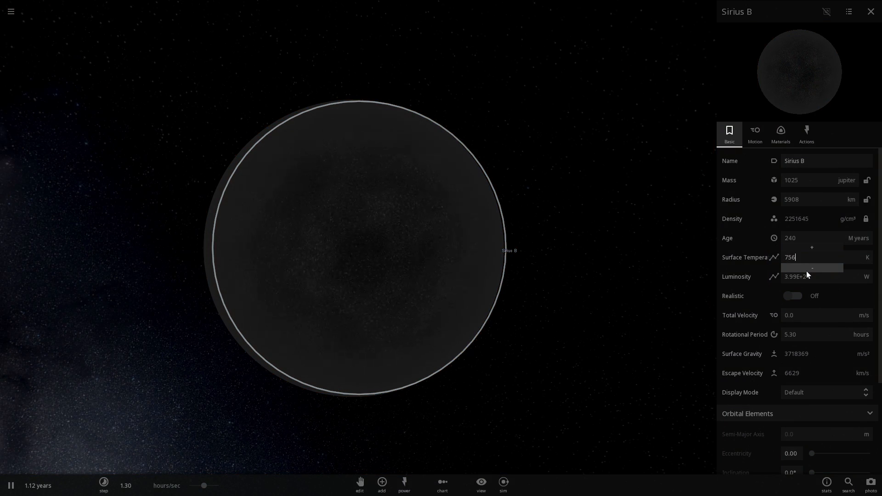
type("600")
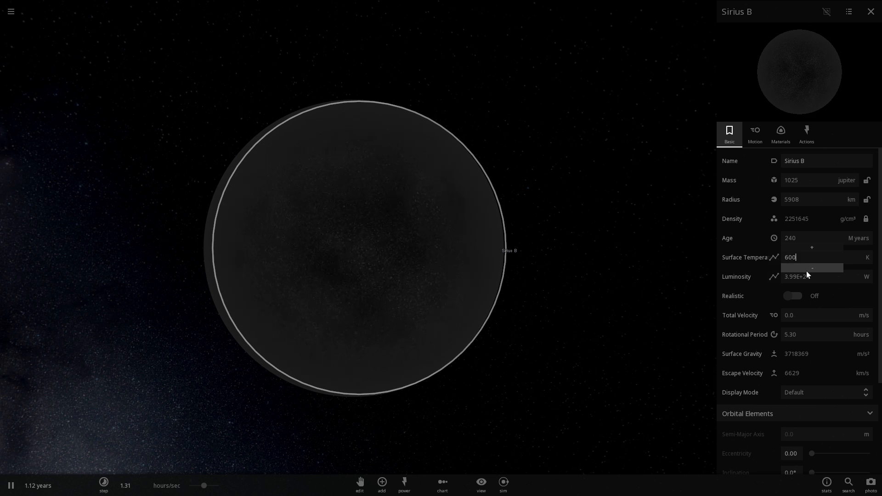
type("435")
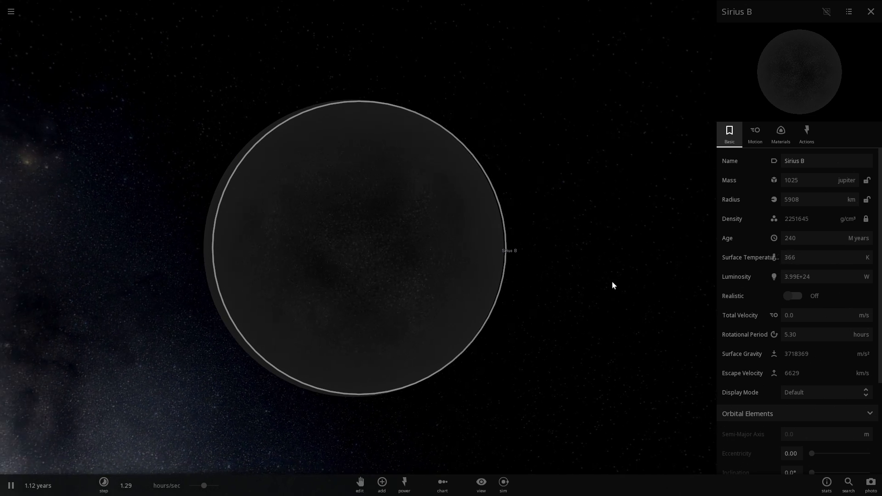
- Reduce Sirius B's surface temperature further until it reaches 5 K
left_click(816, 257)
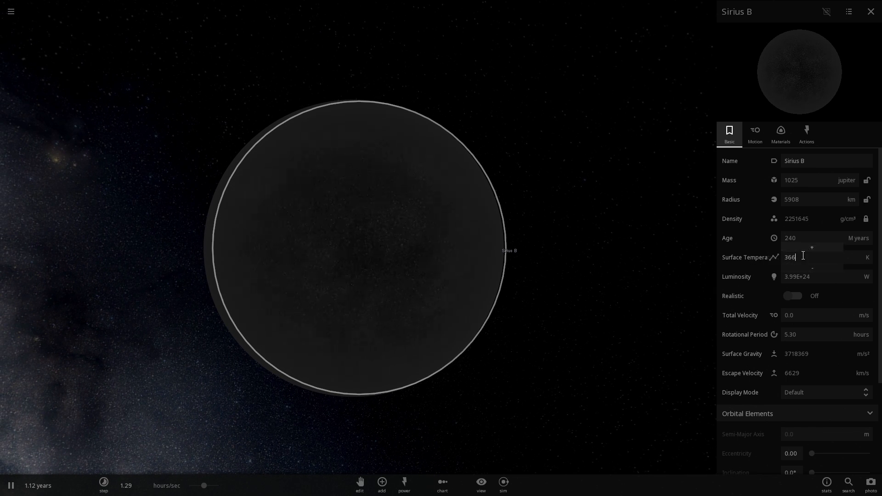
left_click(812, 264)
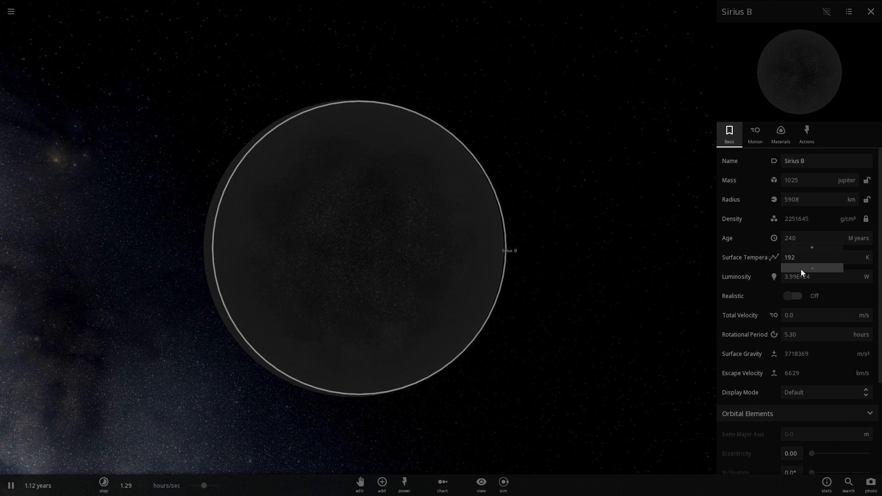
left_click(812, 268)
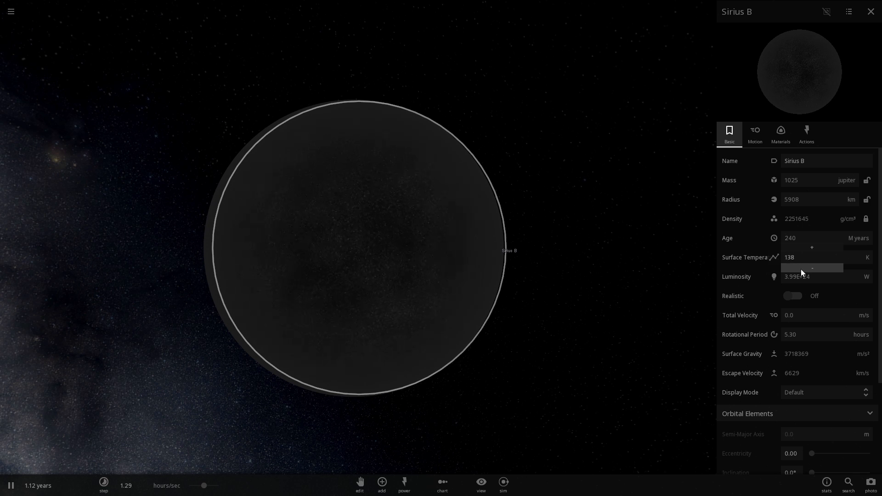
left_click(812, 268)
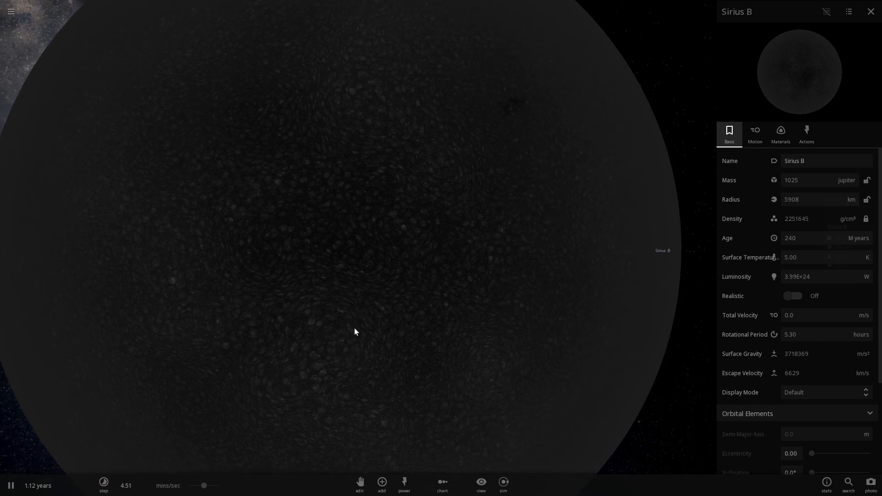
scroll("down", 3)
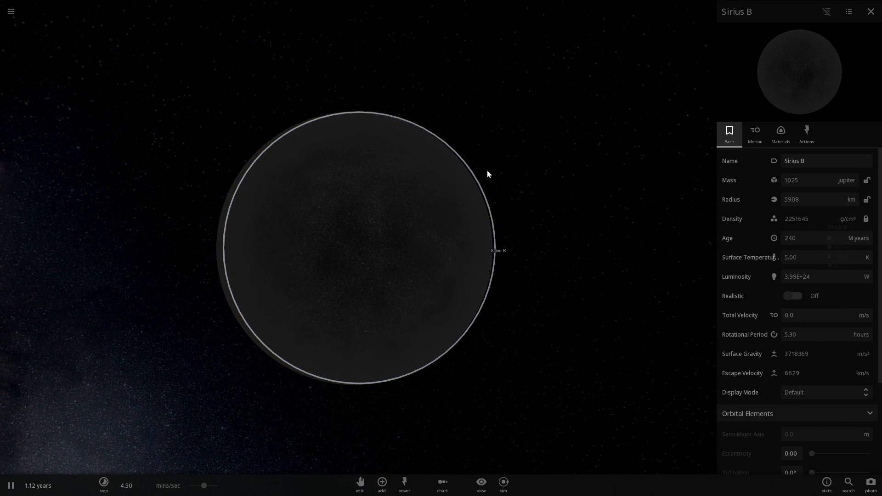
left_click(870, 11)
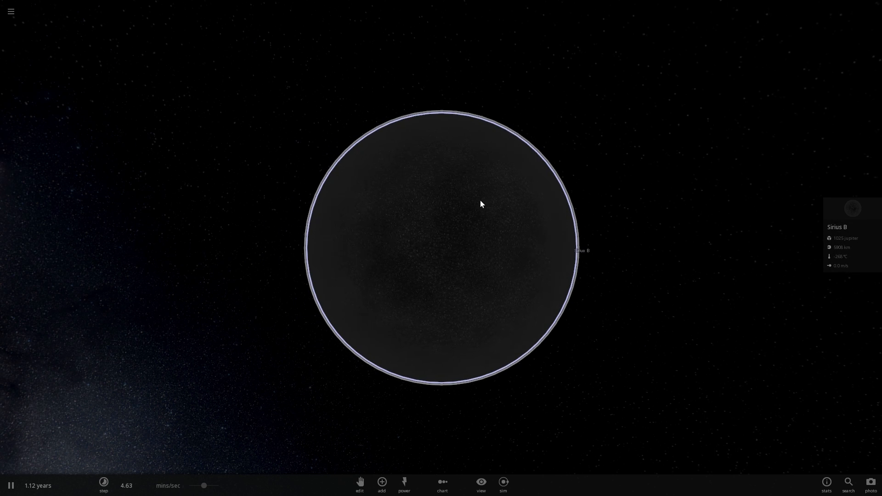
scroll("up", 3)
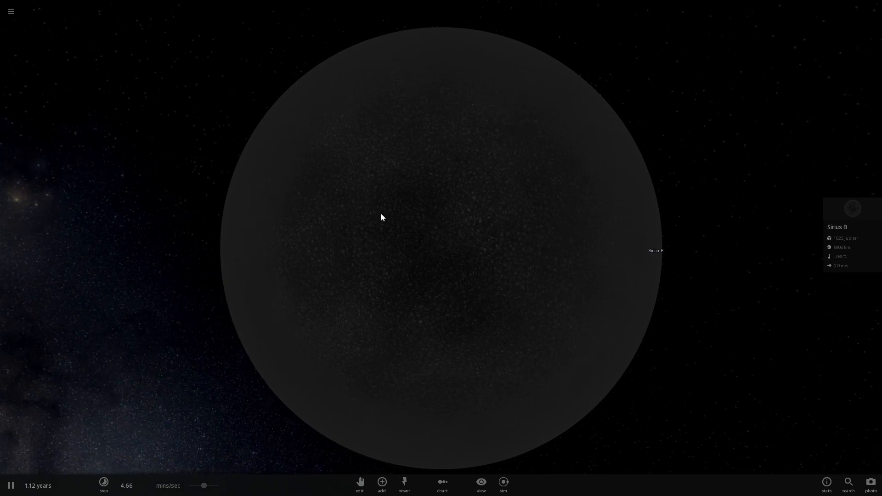
scroll("down", 3)
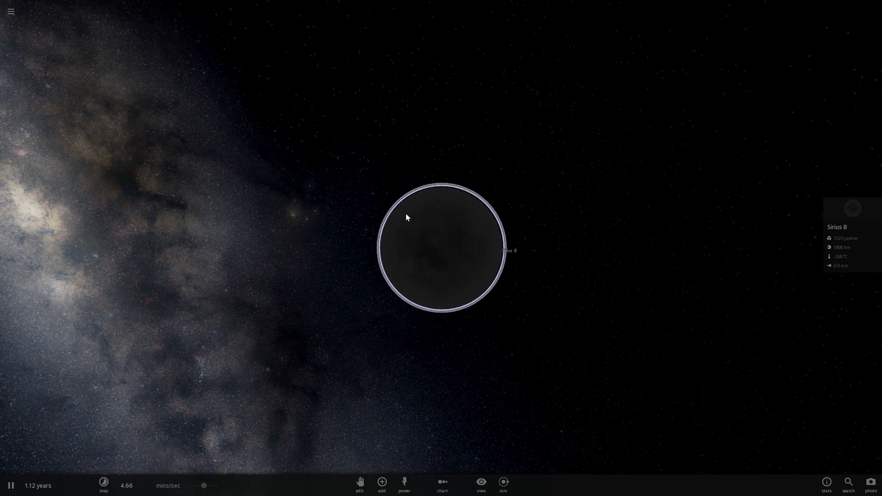
scroll("down", 3)
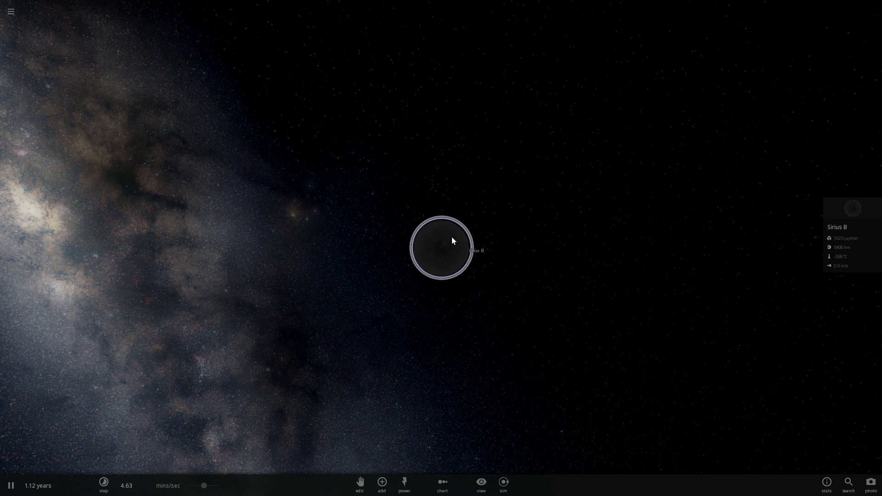
scroll("up", 3)
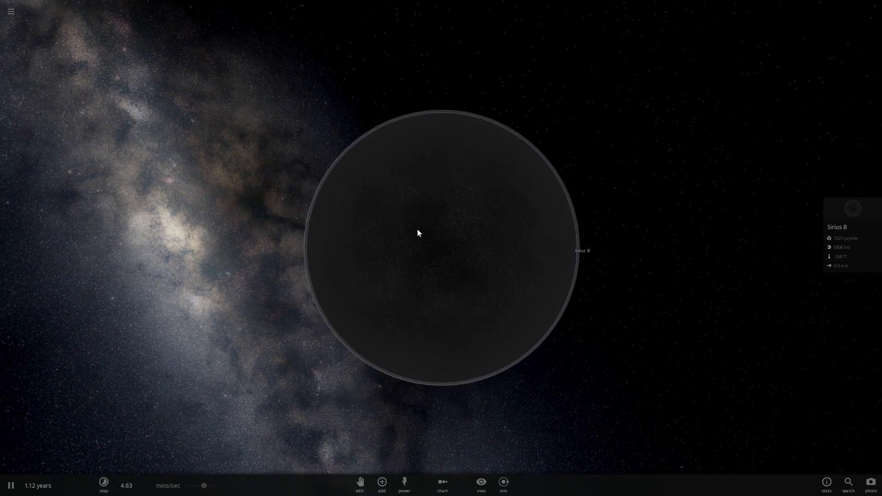
scroll("down", 3)
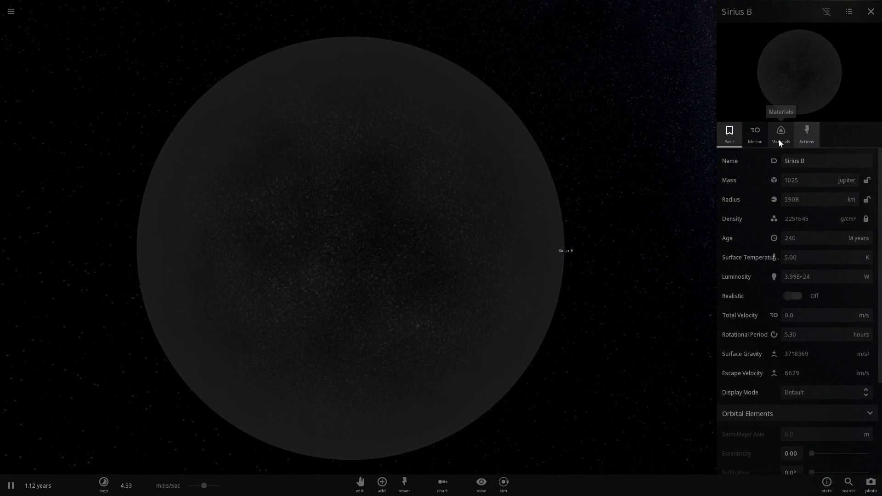
- Check Sirius B's 100% organics composition, then return to its basic properties at 5 K
left_click(780, 133)
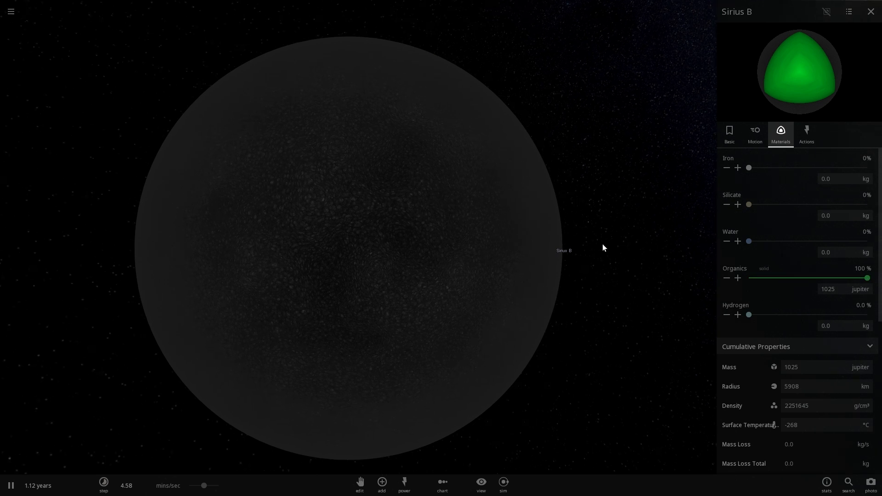
mouse_move(416, 210)
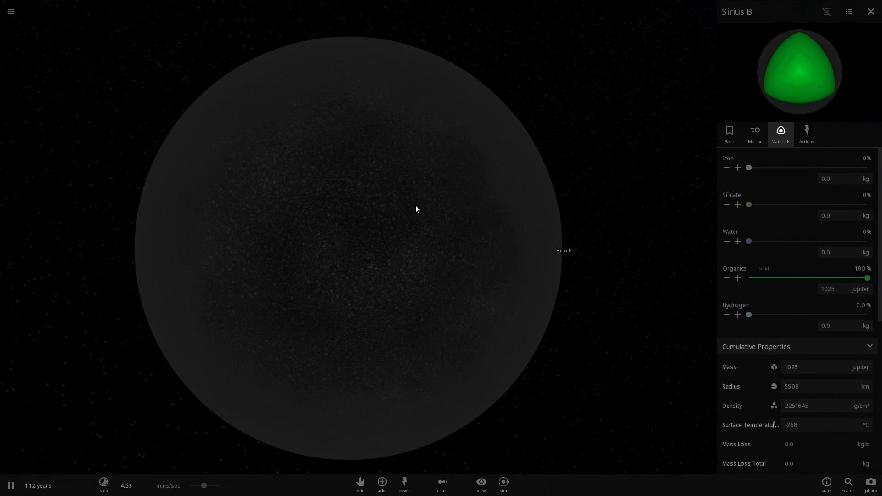
left_click(729, 134)
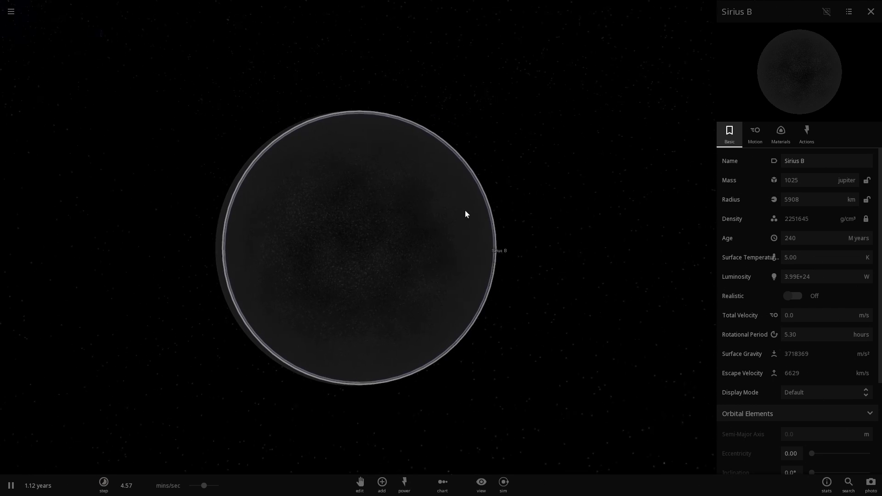
scroll("up", 3)
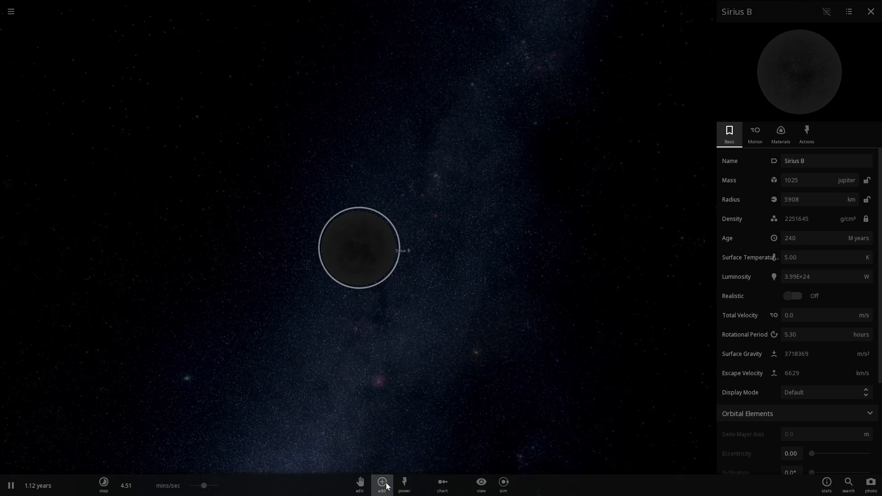
- Place Earth in orbit around Sirius B and select it to view its properties
left_click(382, 485)
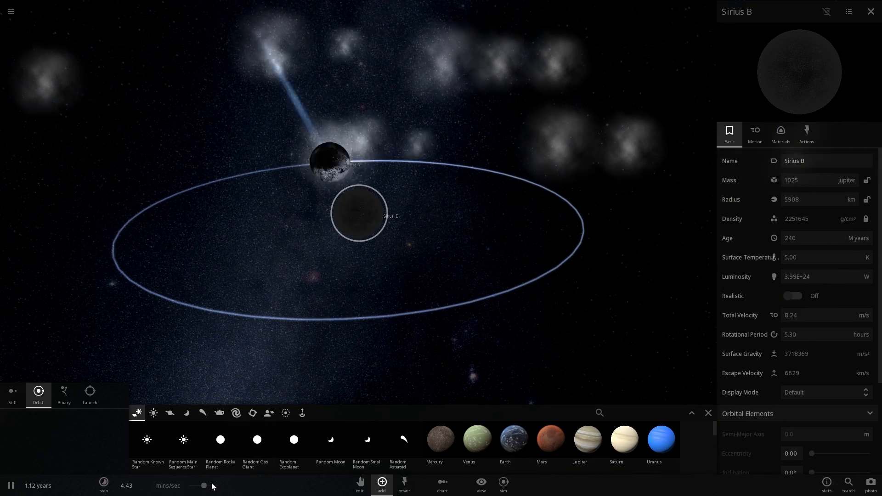
left_click(104, 485)
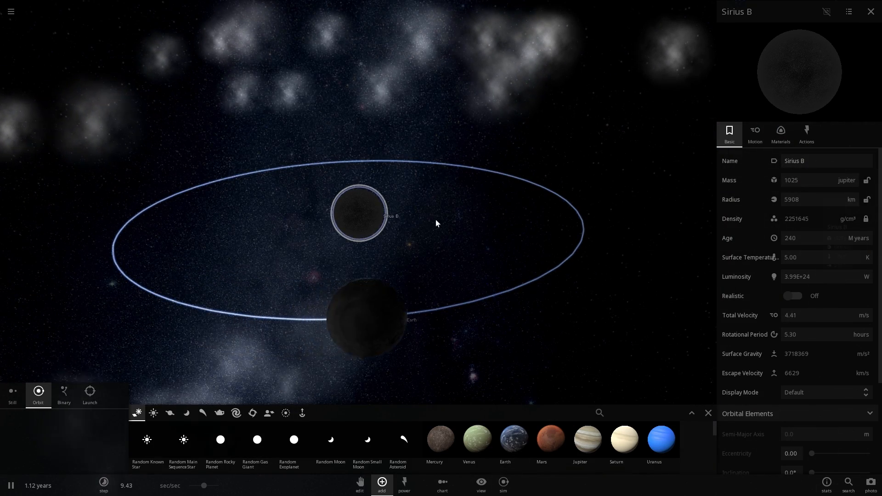
left_click(365, 317)
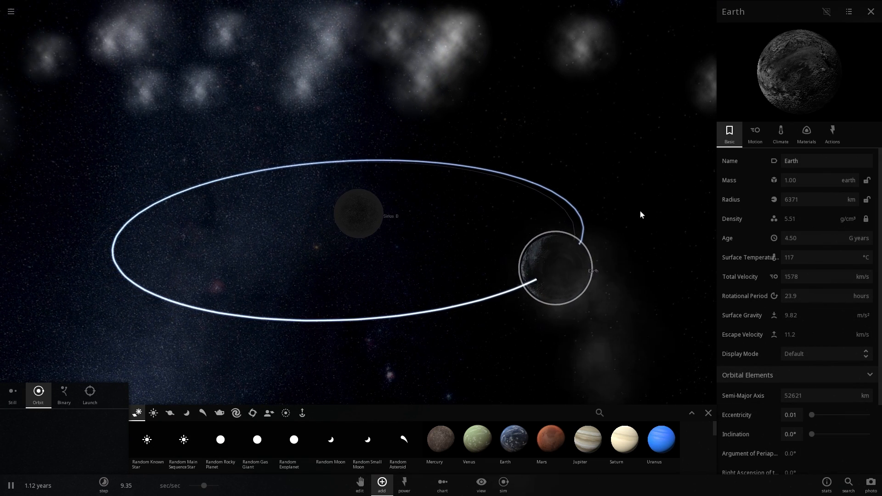
left_click(779, 134)
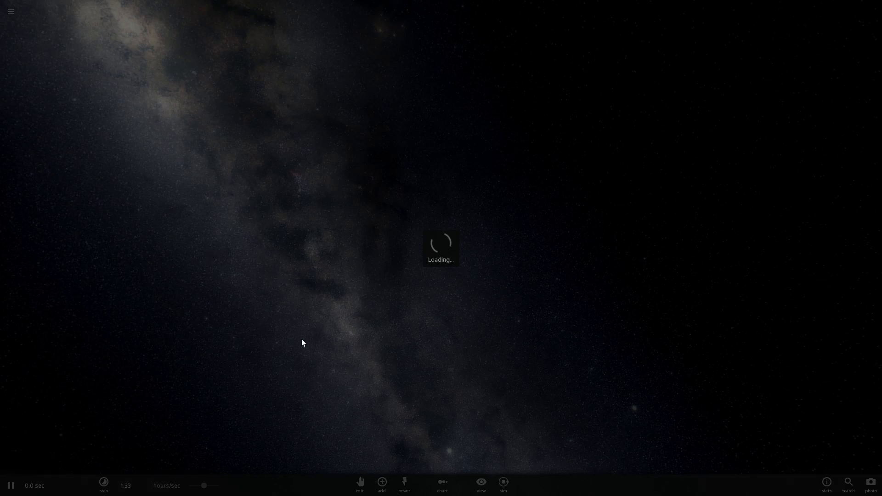
- Add Jupiter to the empty scene and rename it Black Dwarf
left_click(381, 482)
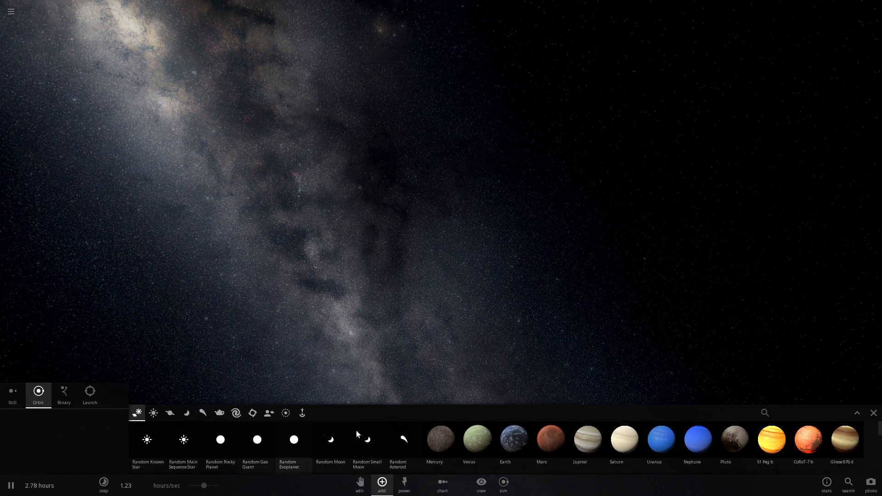
left_click(587, 440)
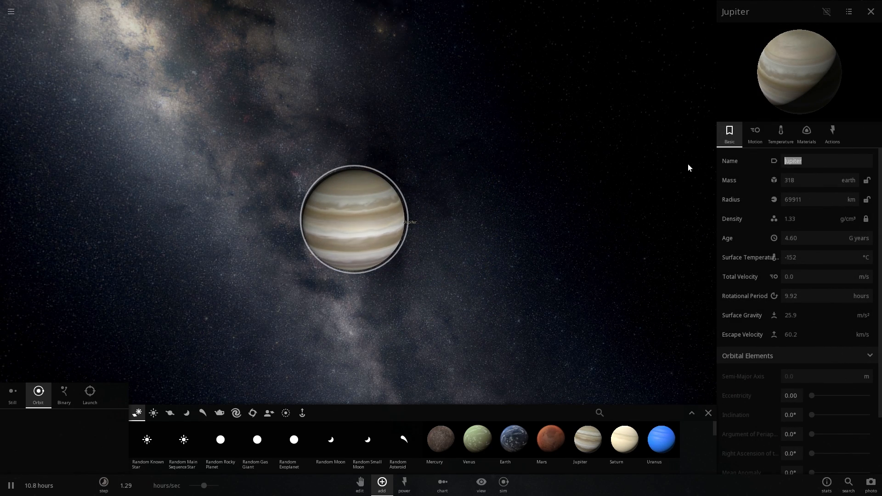
type("Black H")
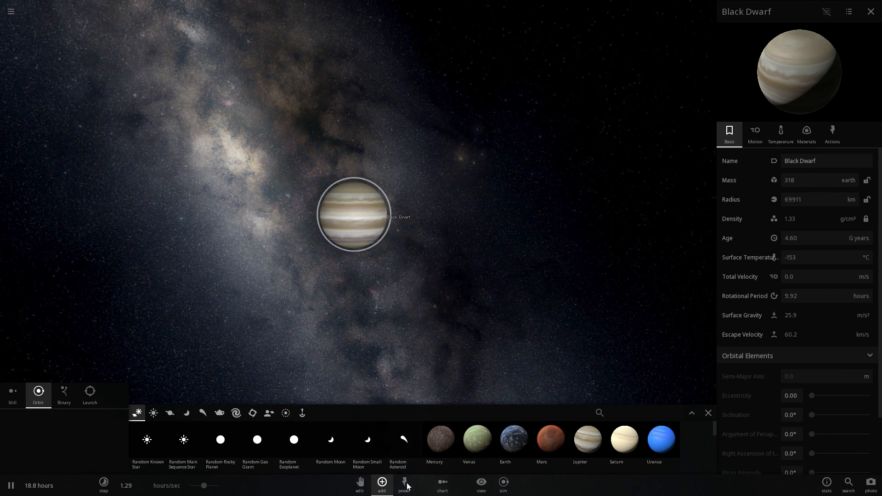
- Dispense Jupiter-mass hydrogen particles onto Black Dwarf until it becomes a 2.46-solar-mass nova remnant
left_click(403, 485)
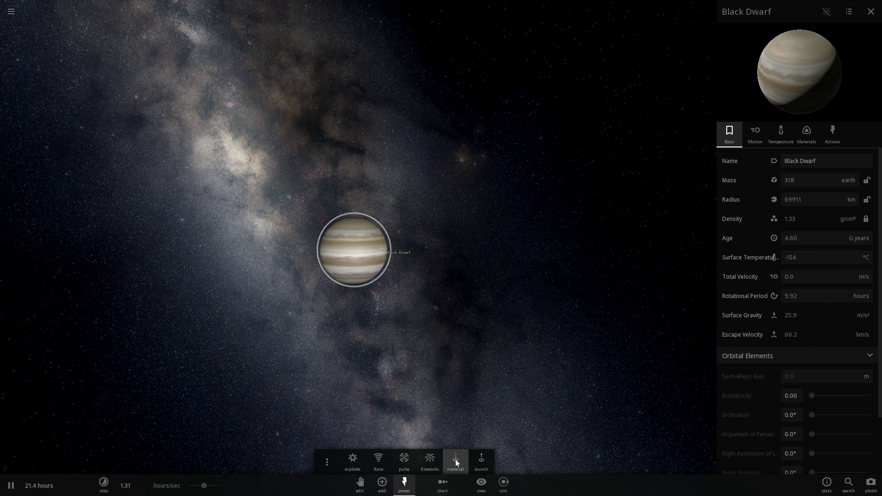
left_click(455, 461)
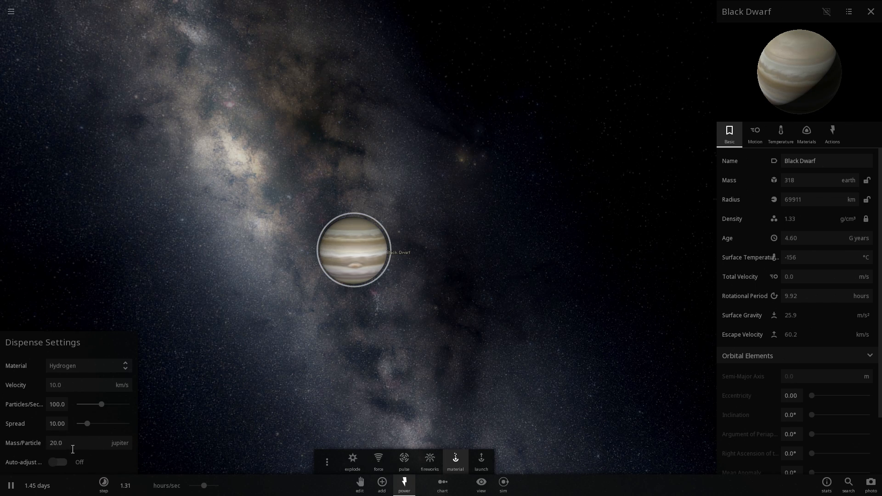
left_click(120, 443)
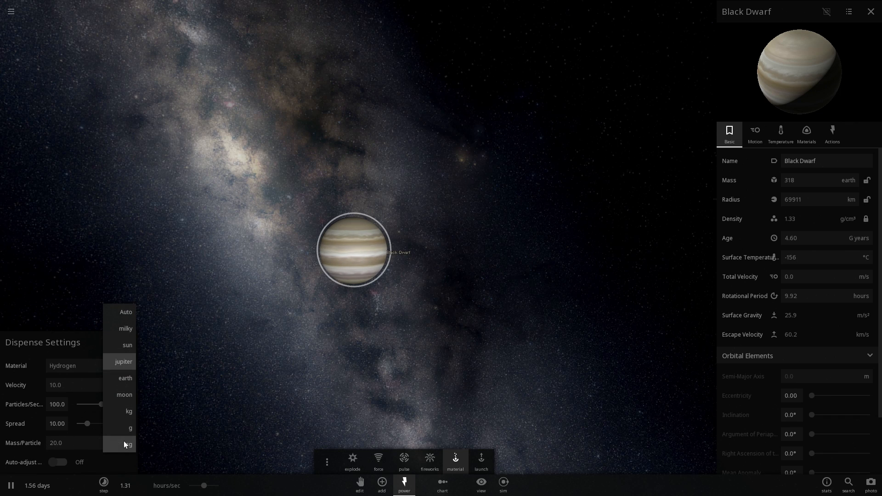
left_click(123, 362)
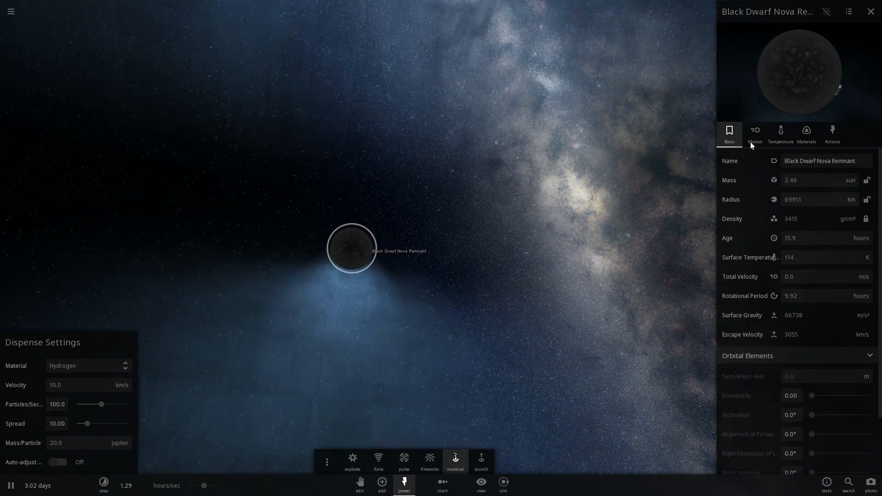
left_click(780, 133)
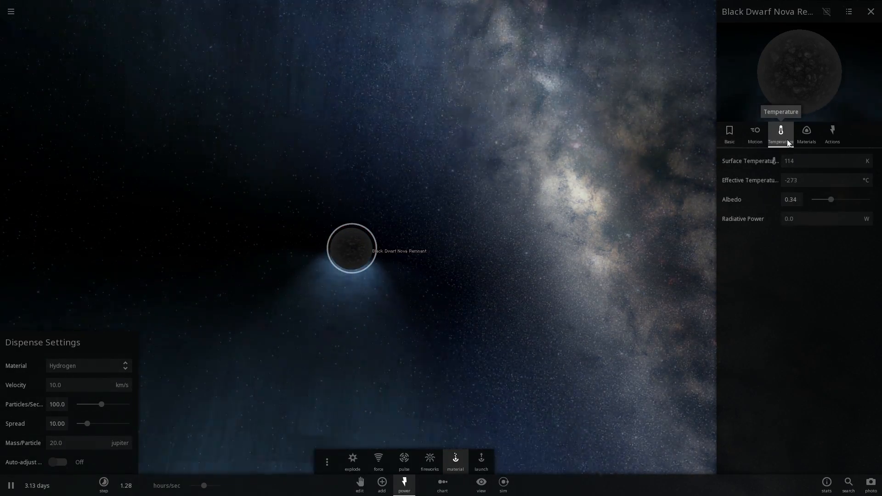
- Review the remnant's 99.5% hydrogen composition, then reload the earlier Jupiter-only simulation
left_click(807, 133)
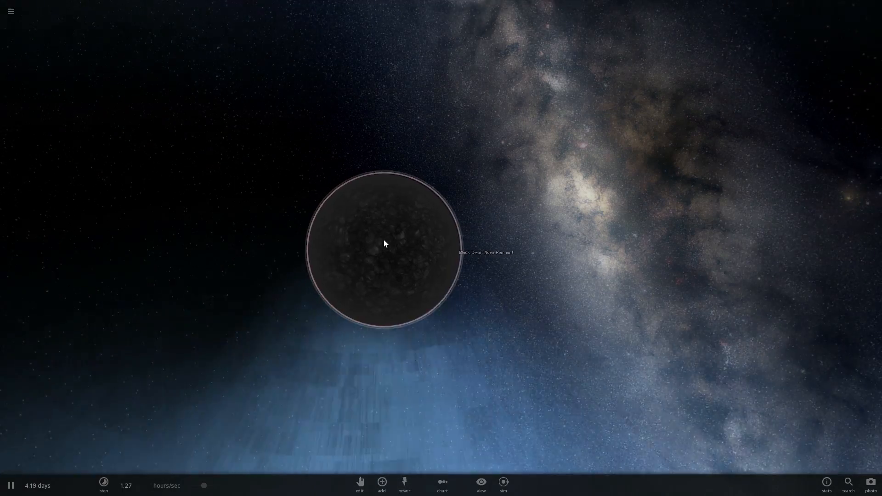
left_click(385, 243)
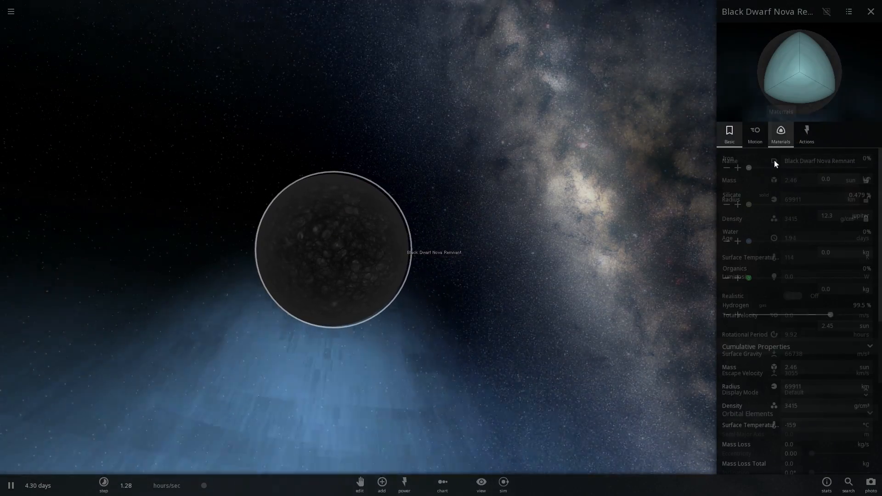
scroll("down", 3)
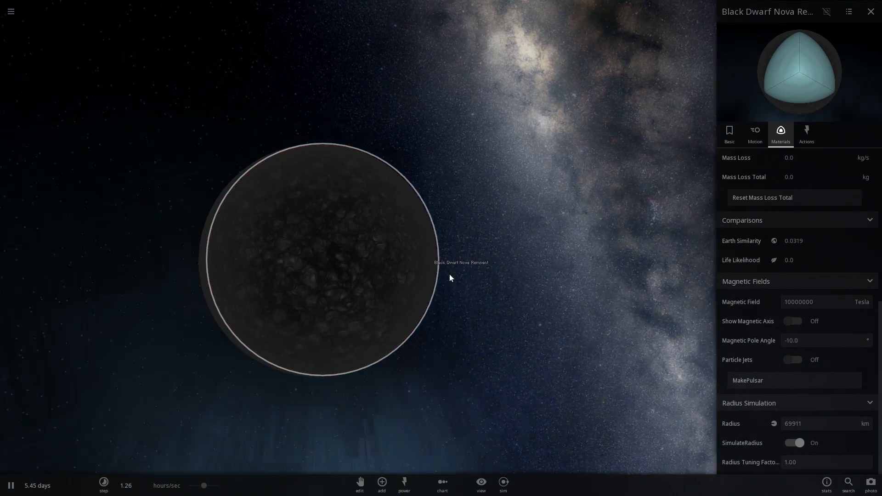
left_click(381, 485)
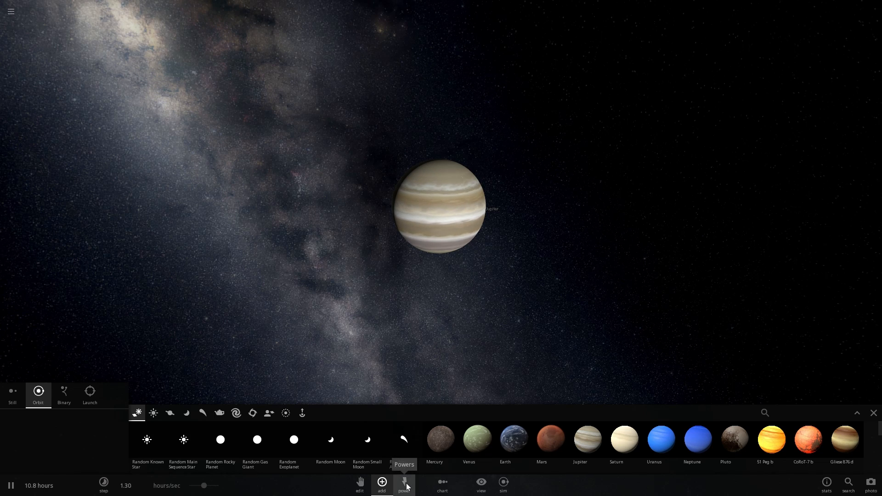
- Spray hydrogen onto Jupiter until it becomes a nova remnant, then rewind to the intact Jupiter
left_click(403, 485)
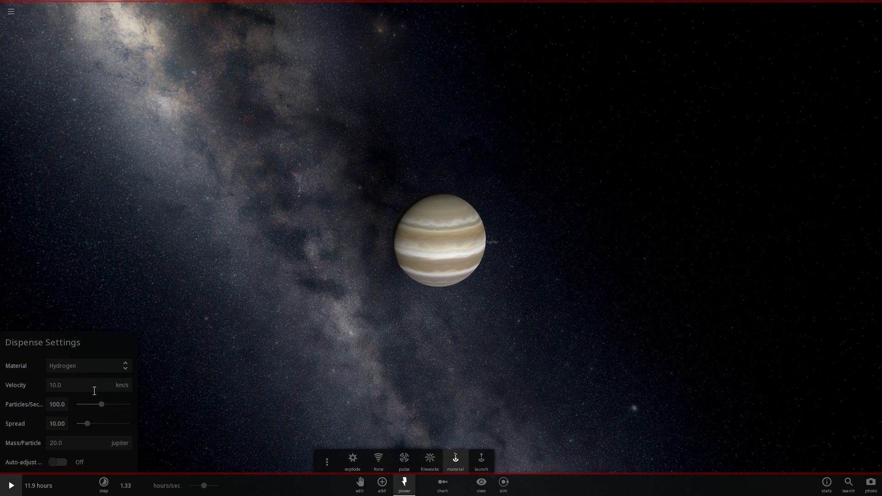
left_click(445, 239)
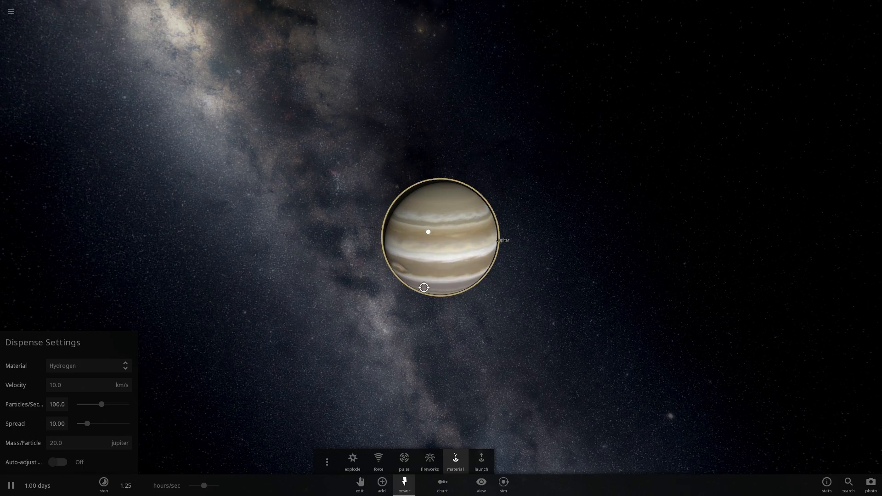
left_click(352, 460)
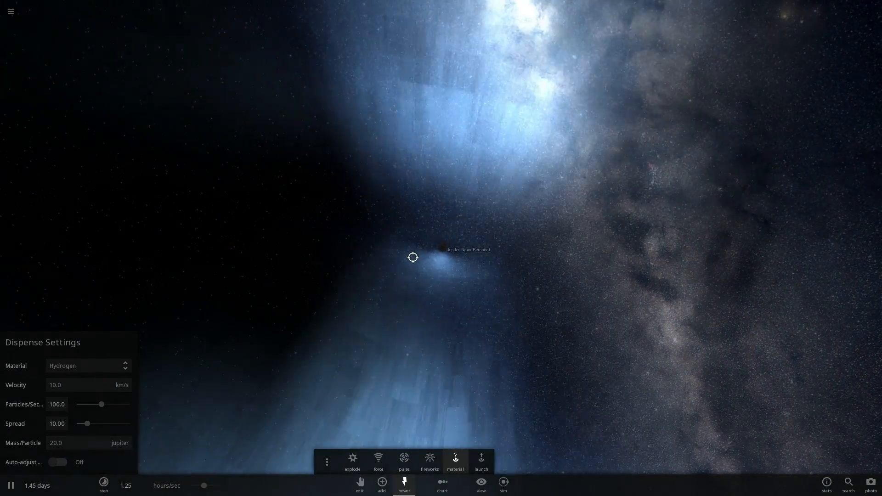
left_click(10, 11)
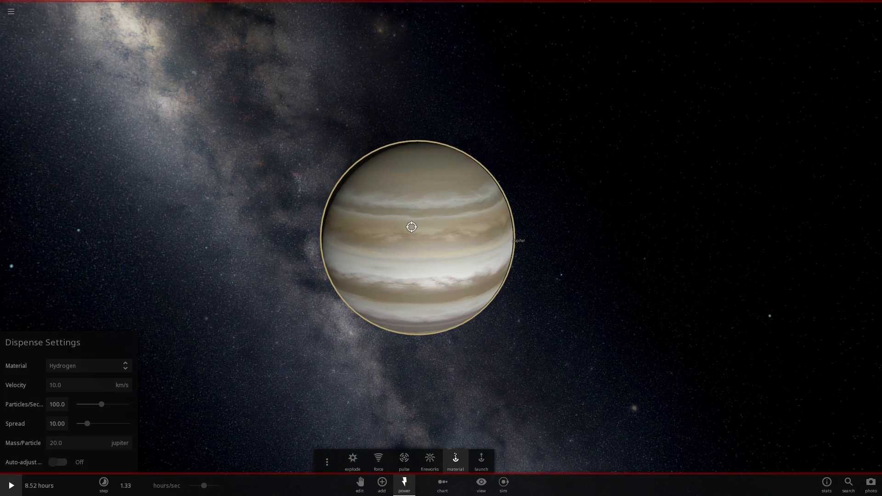
- Resume the simulation and dispense hydrogen onto Jupiter until it ignites into a Nova Remnant
left_click(10, 485)
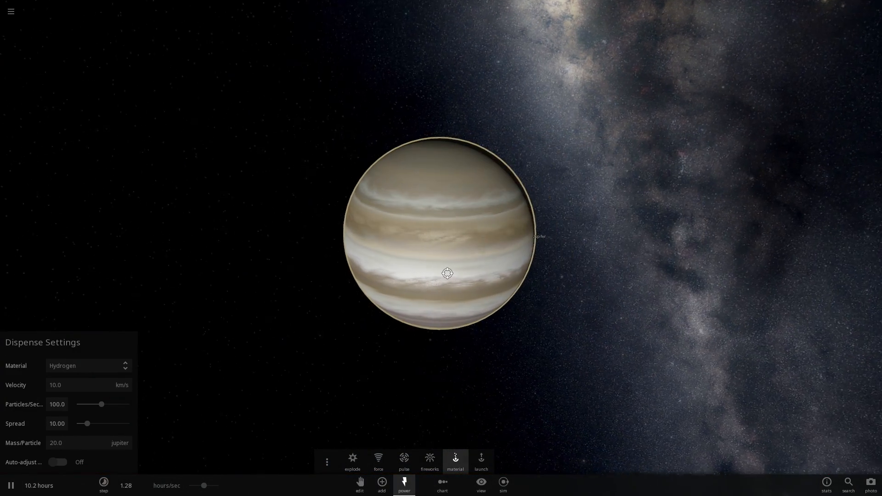
scroll("down", 3)
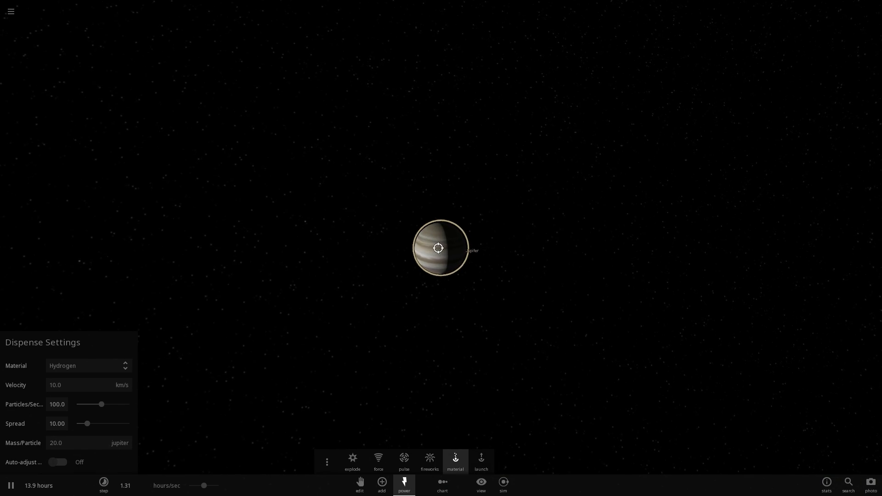
scroll("up", 3)
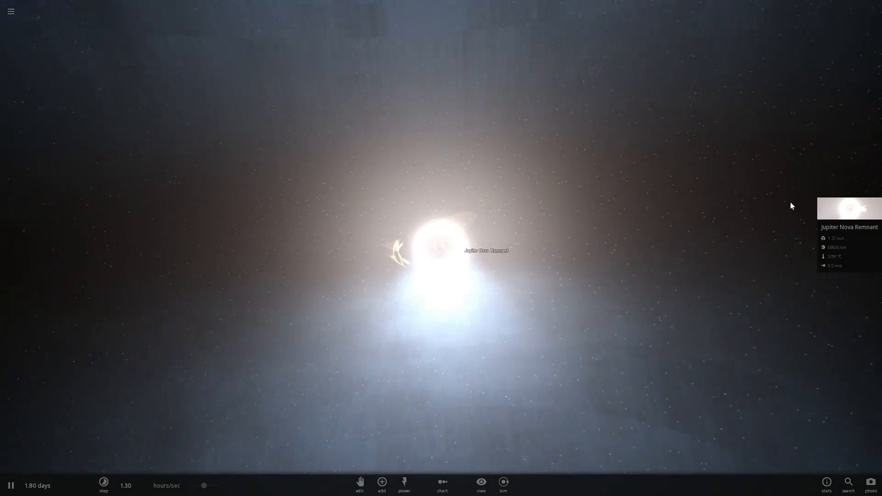
- Turn Realistic on for the Jupiter Nova Remnant, collapsing it to a 3125 km, 59,894 K blue object
left_click(849, 208)
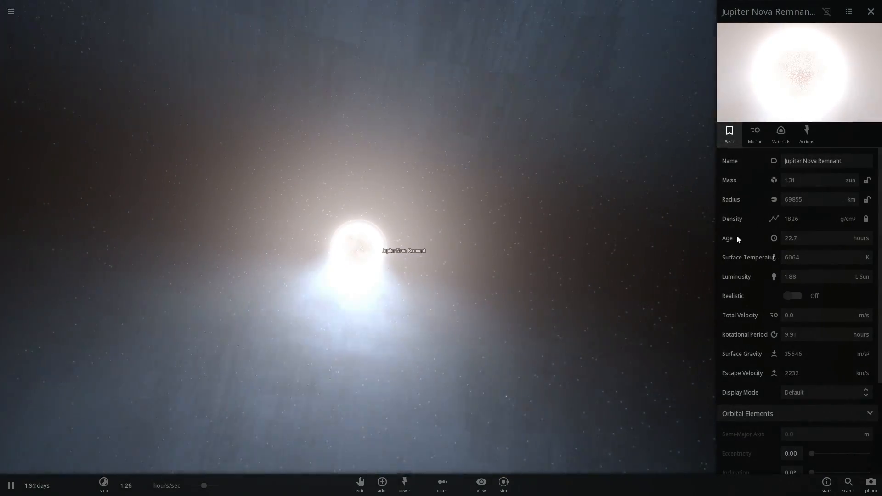
left_click(794, 296)
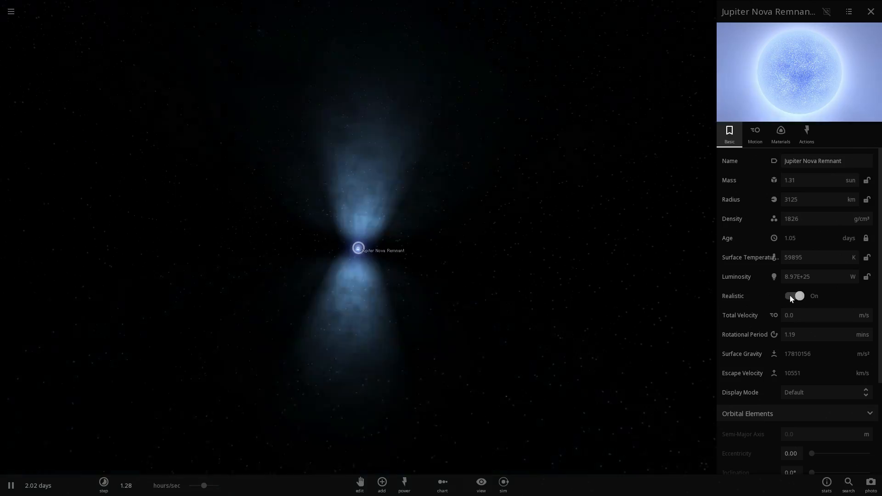
left_click(794, 296)
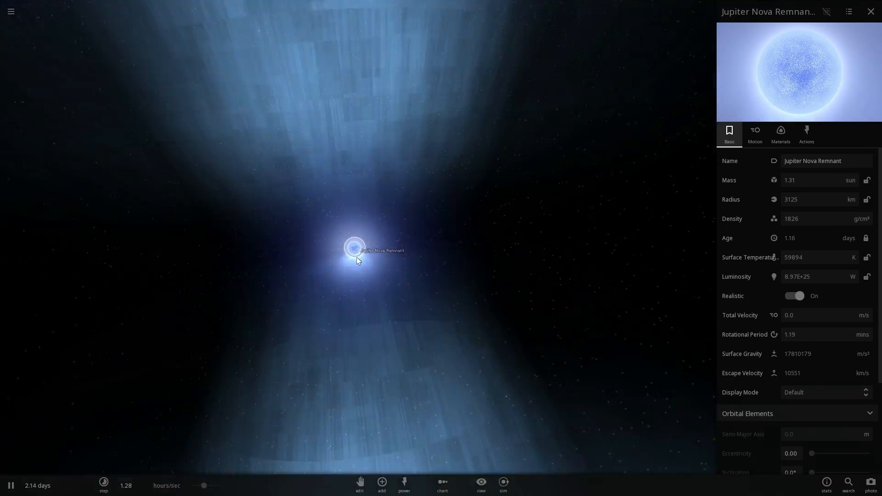